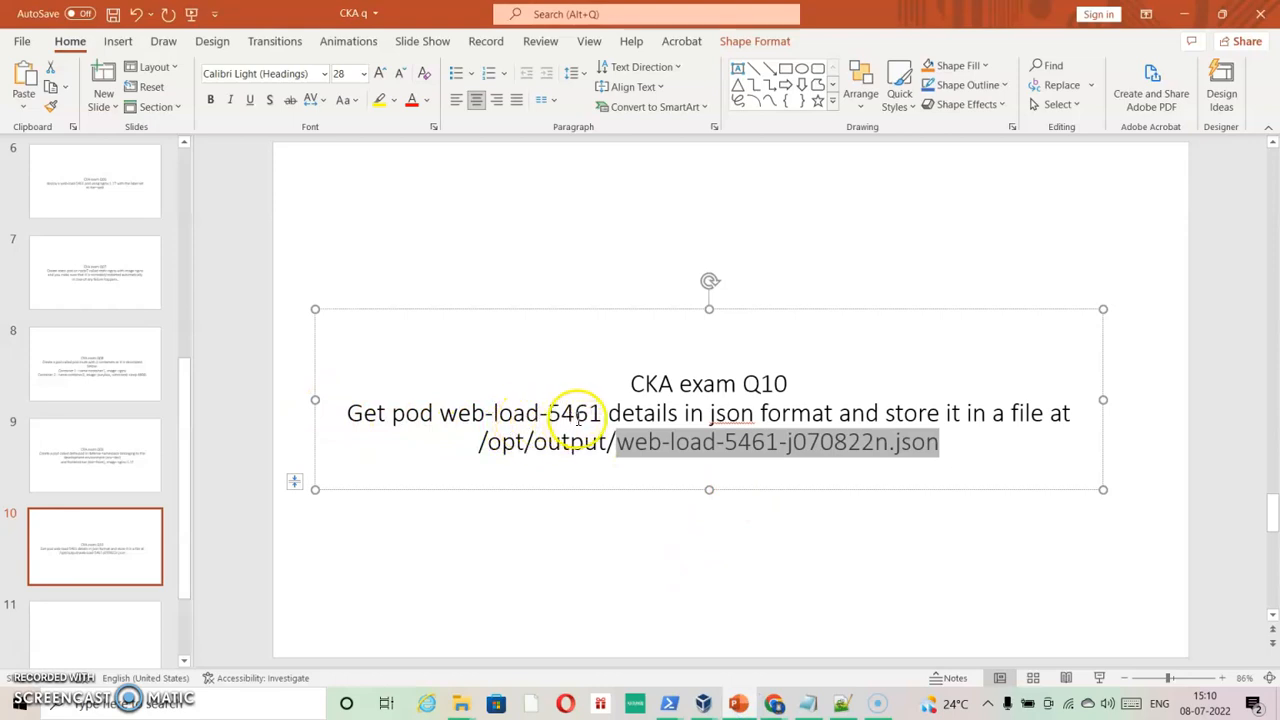
mouse_move(898, 524)
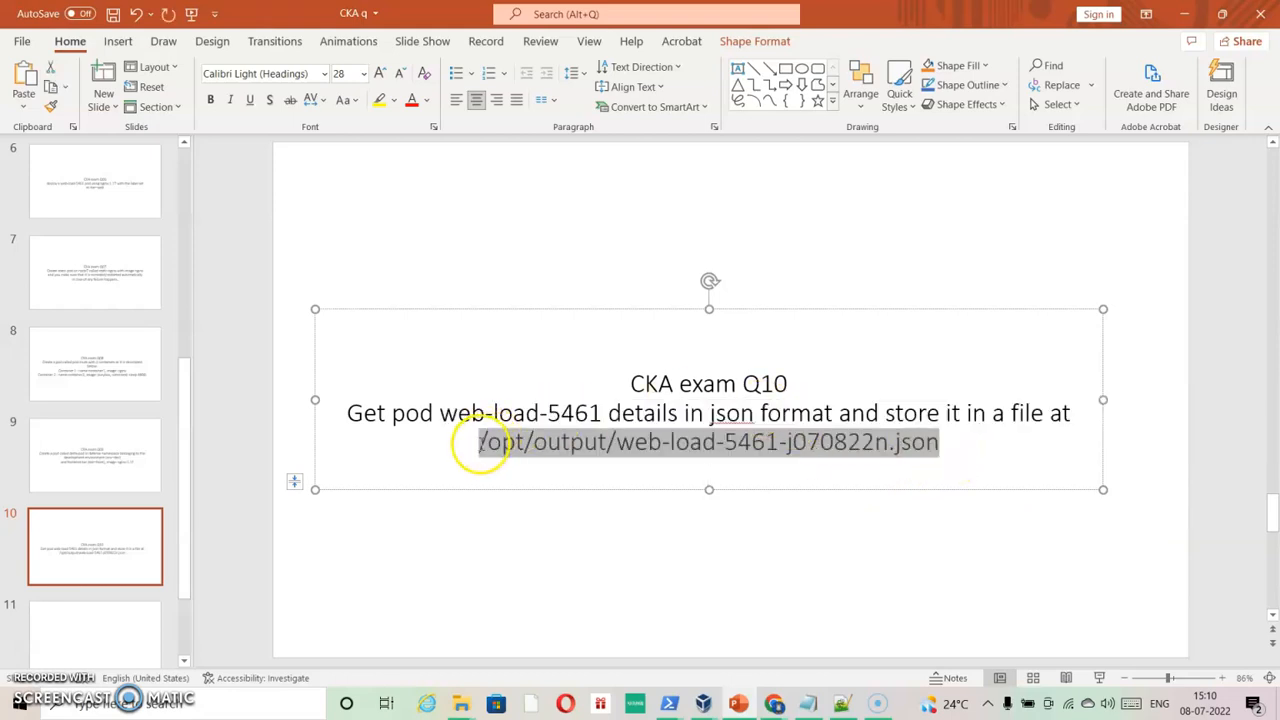
- Copy the /opt/output JSON file path highlighted on the Q10 slide
right_click(490, 442)
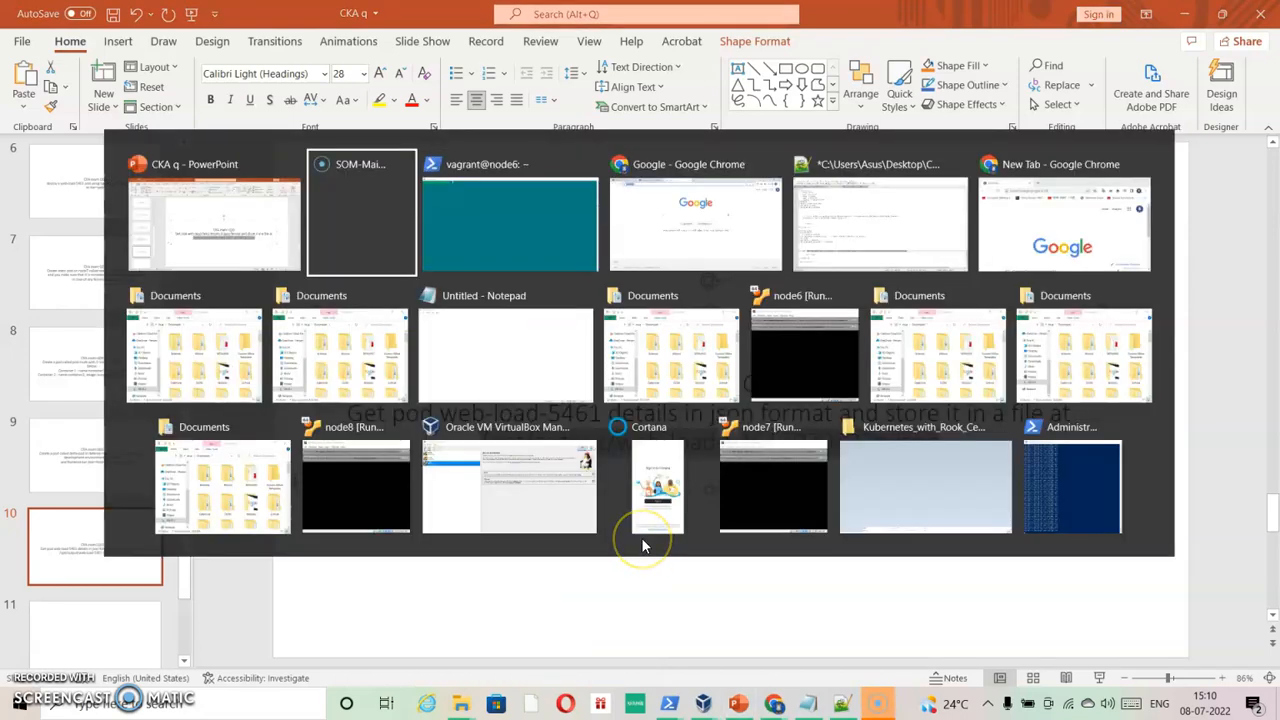
- In the node6 terminal, define alias g=kubectl
left_click(508, 210)
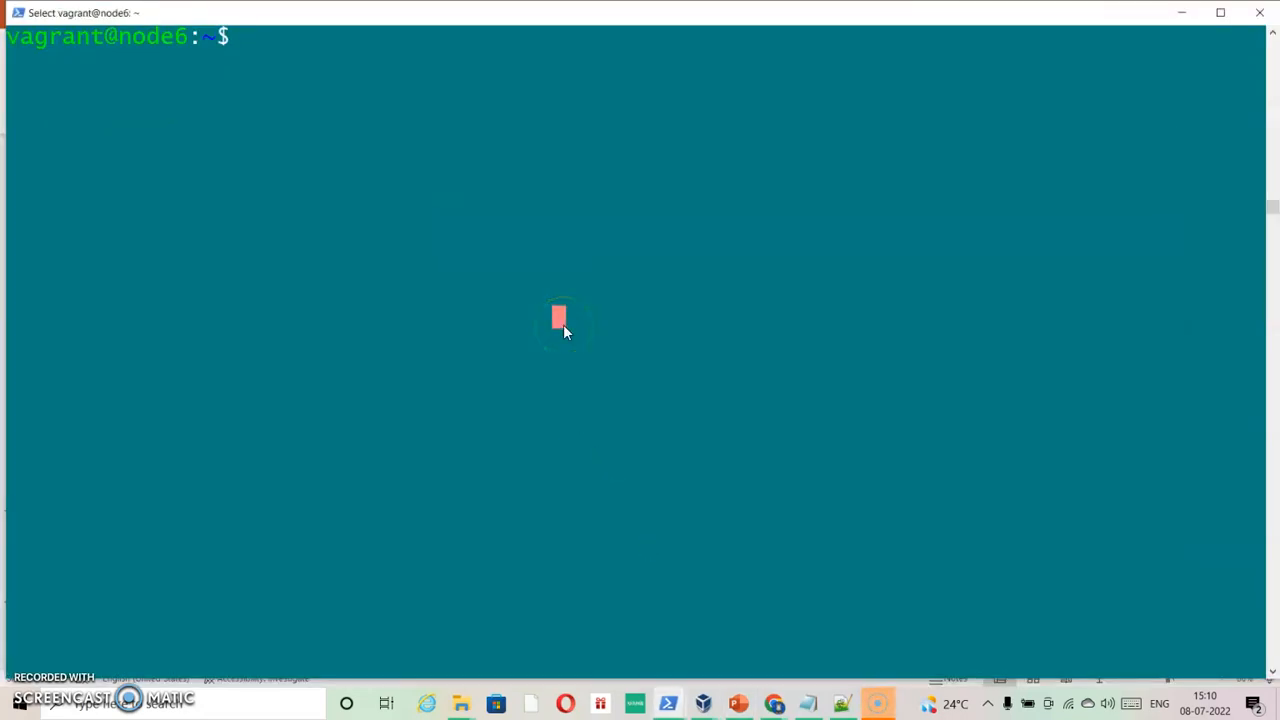
type("g")
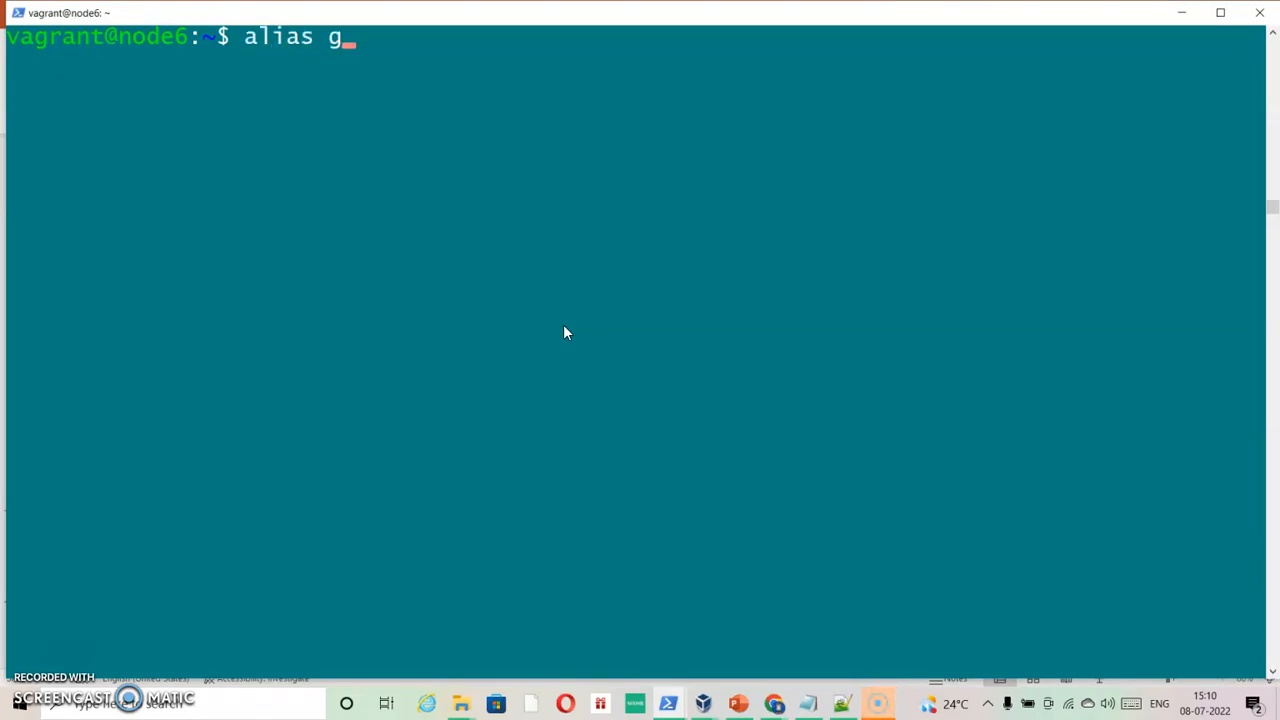
type("=kubectl")
type("g get p")
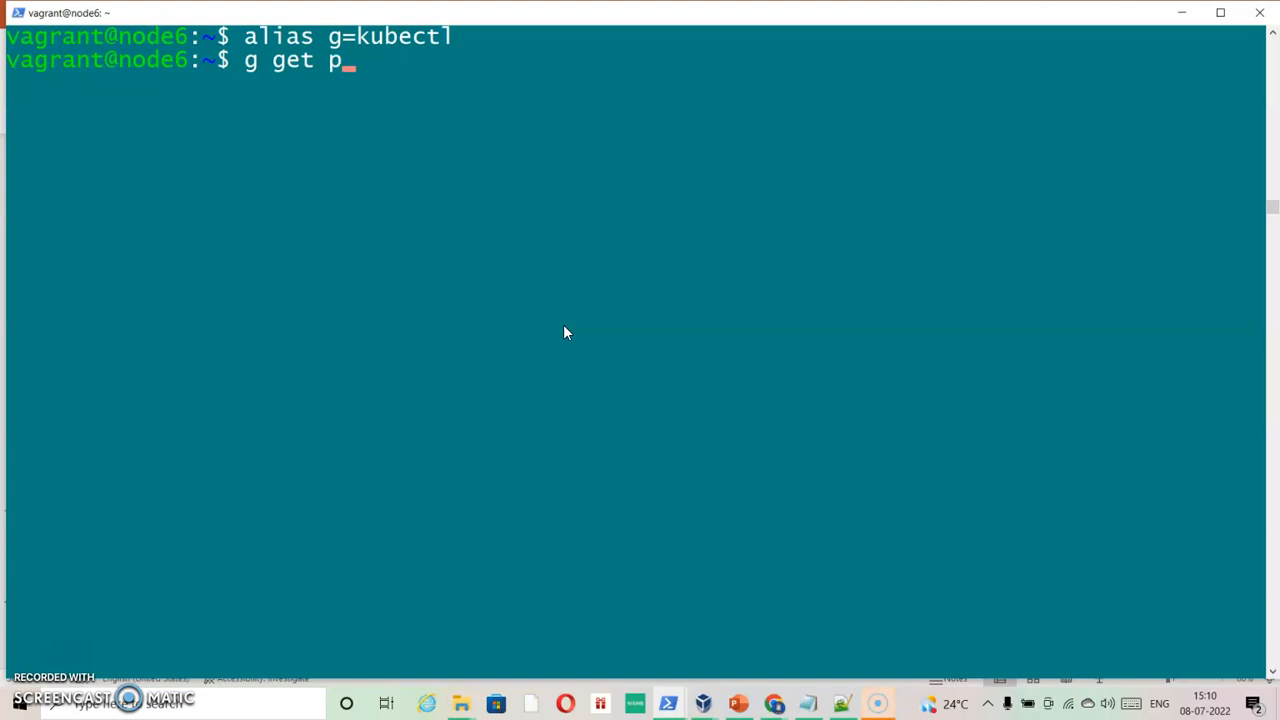
- Save pod web-load-5461 as JSON via g get pods -o json | sudo tee /opt/output/web-load-5461-j070822n.json
type("ods web-")
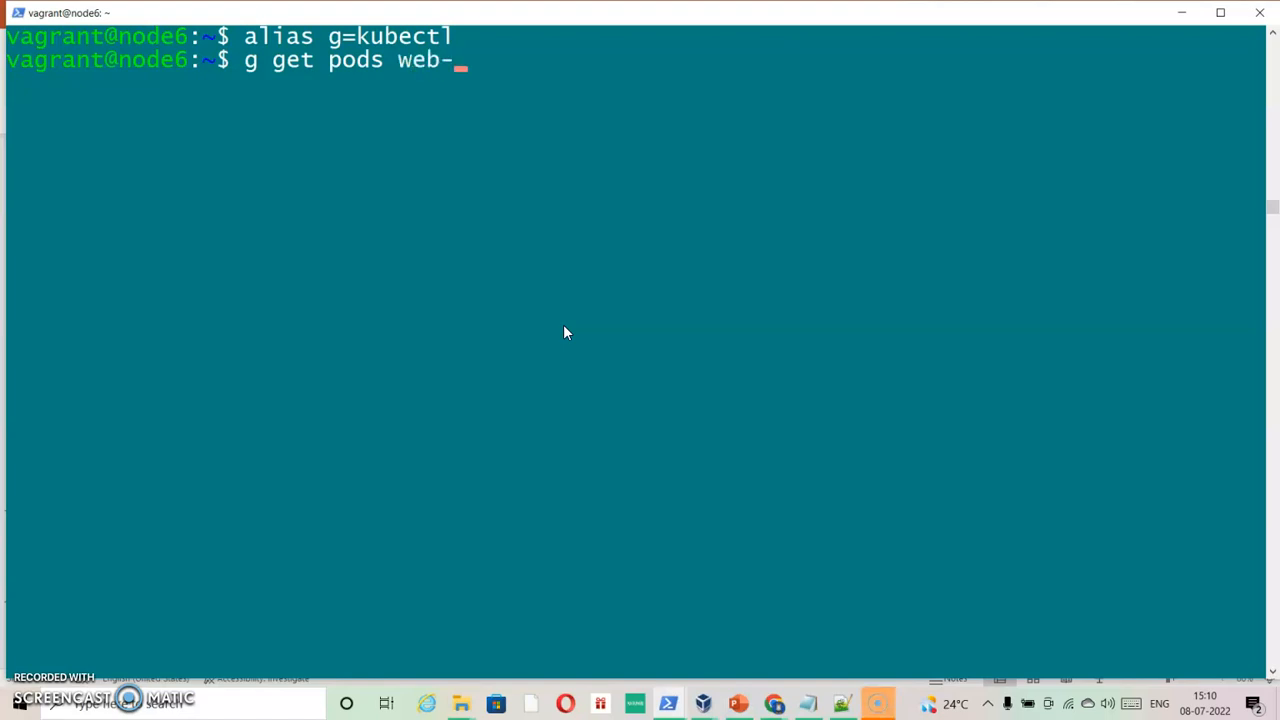
type("load-5461")
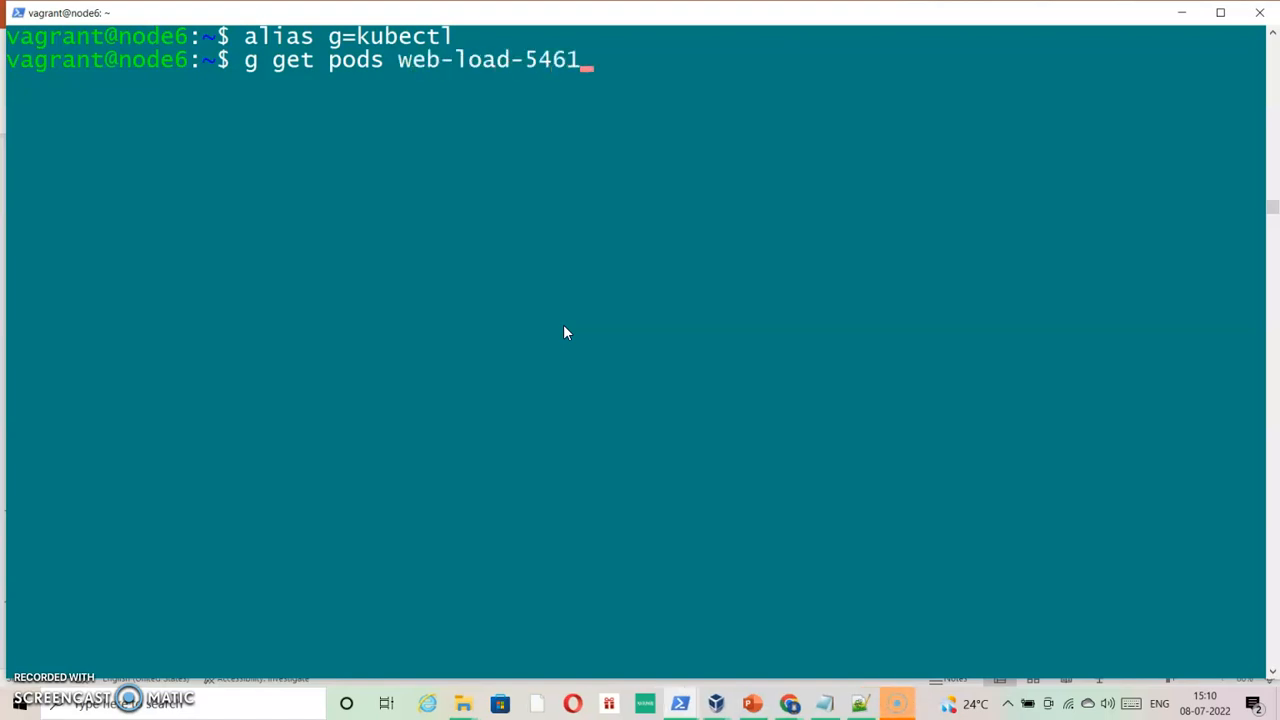
type("-o")
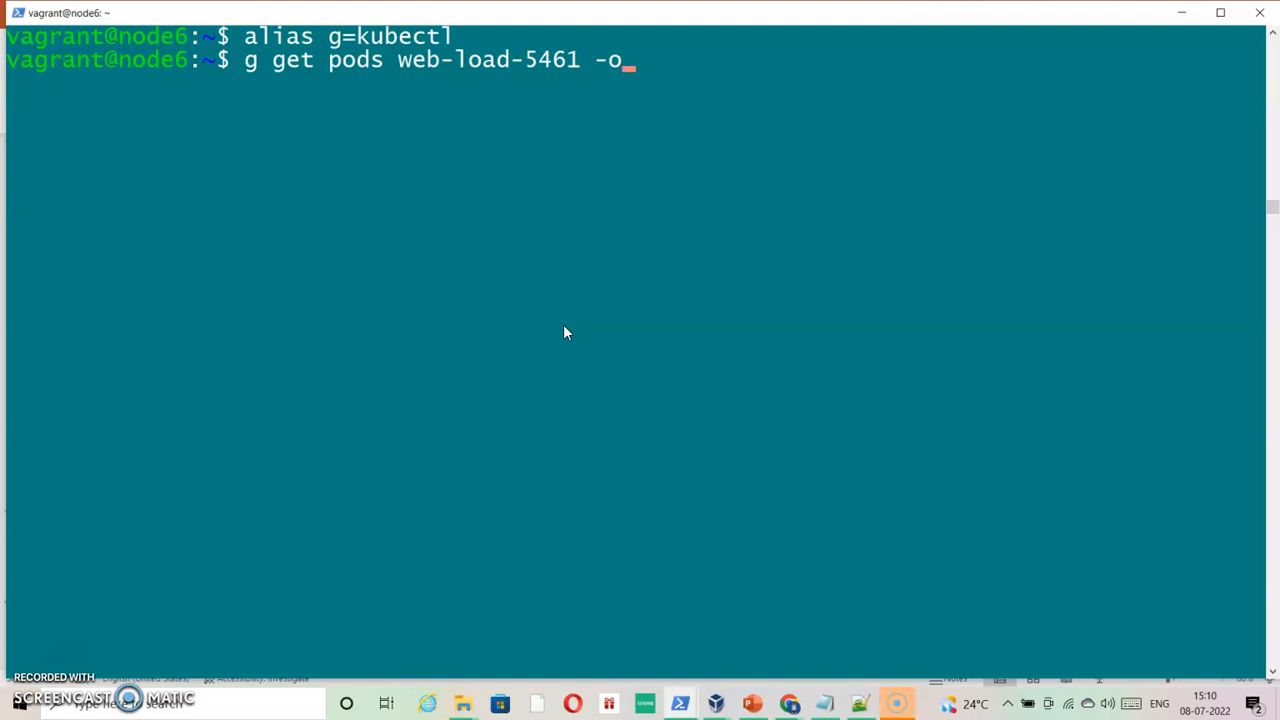
type("json")
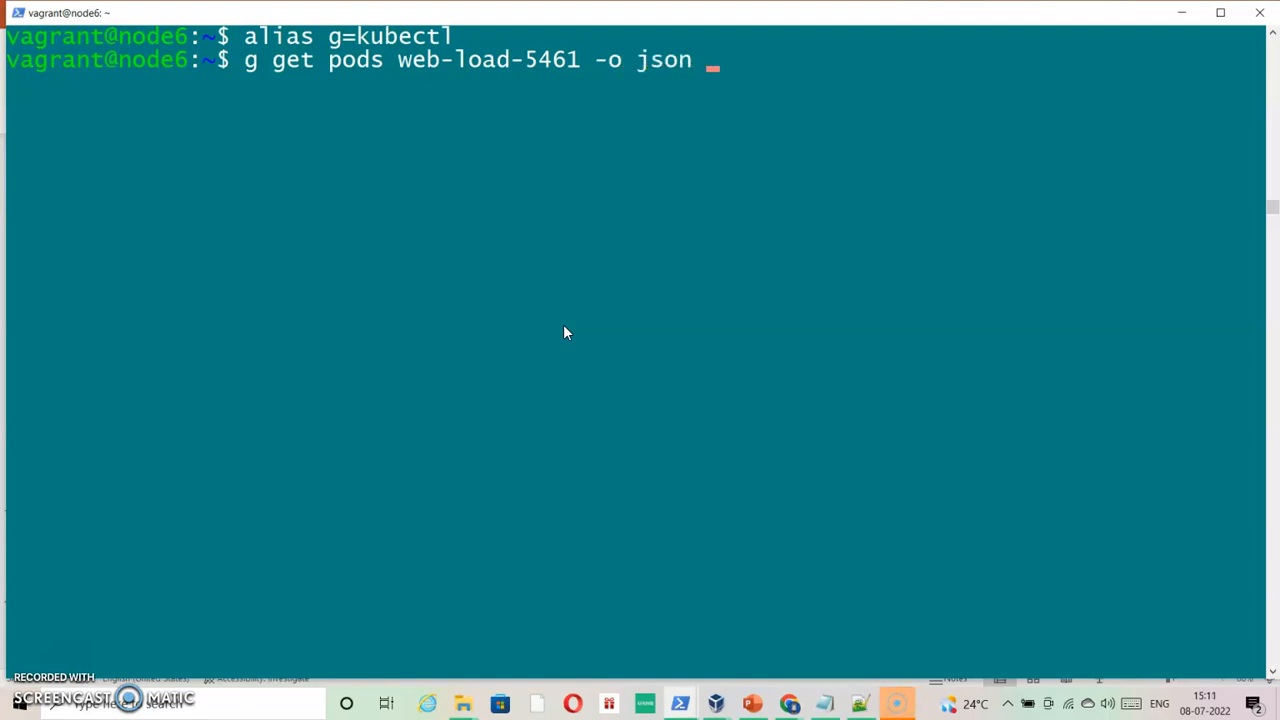
type("|")
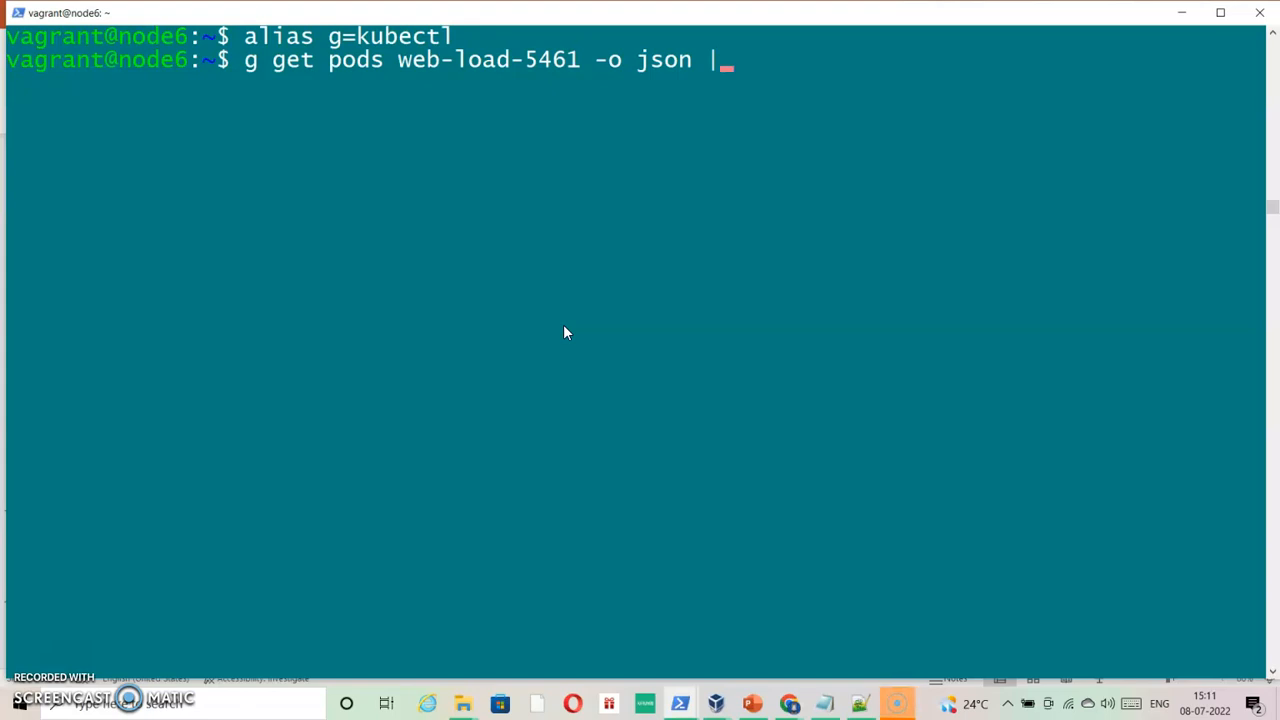
type("sudo")
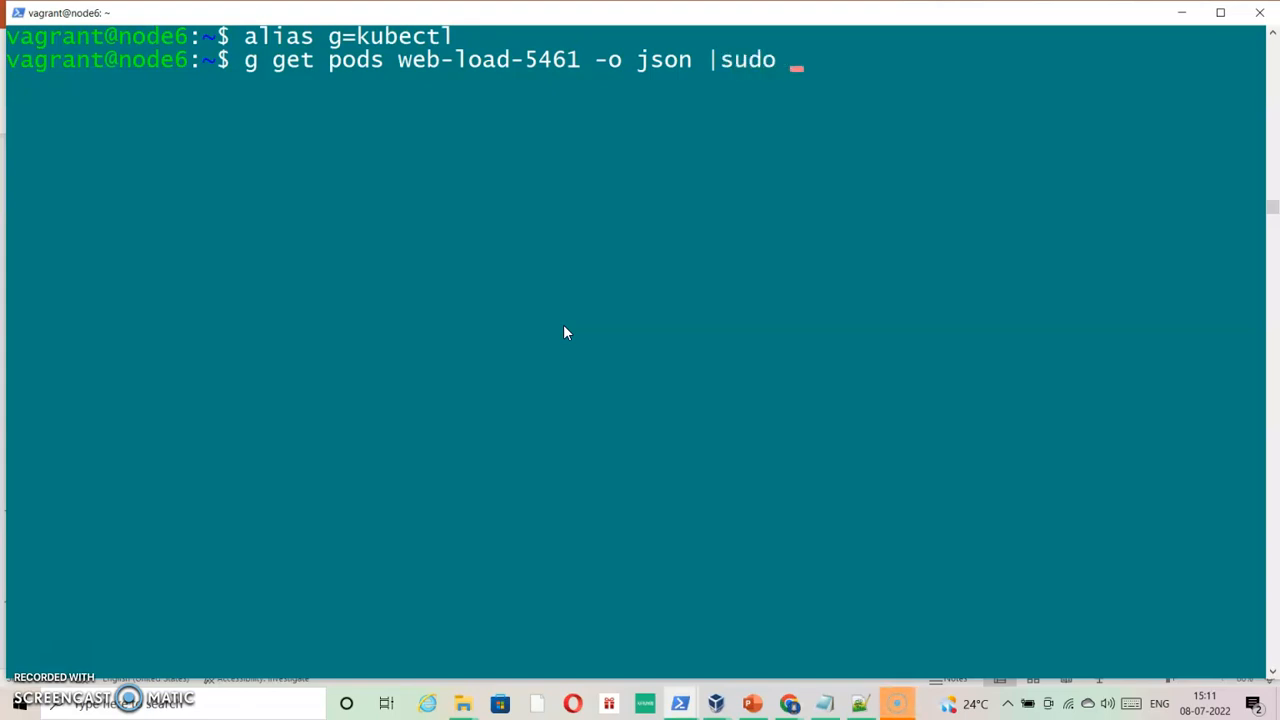
type("tee")
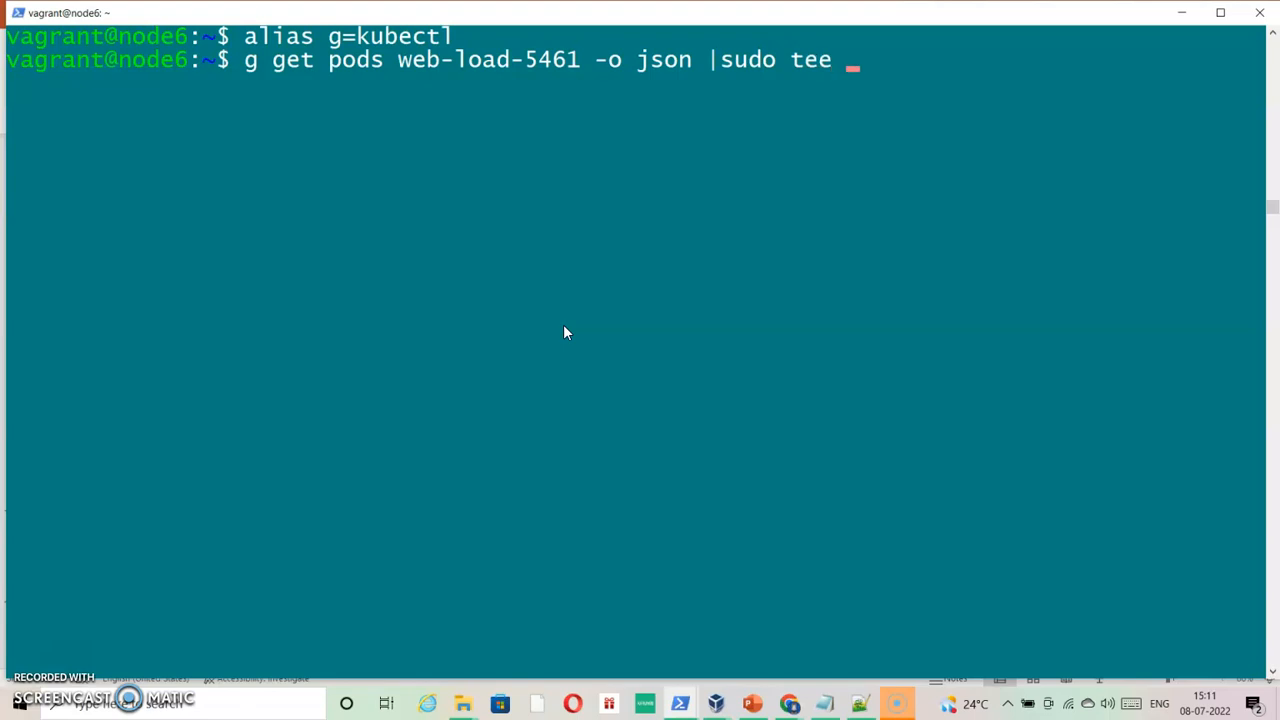
type("/opt/output/web-load-5461-j070822n.json")
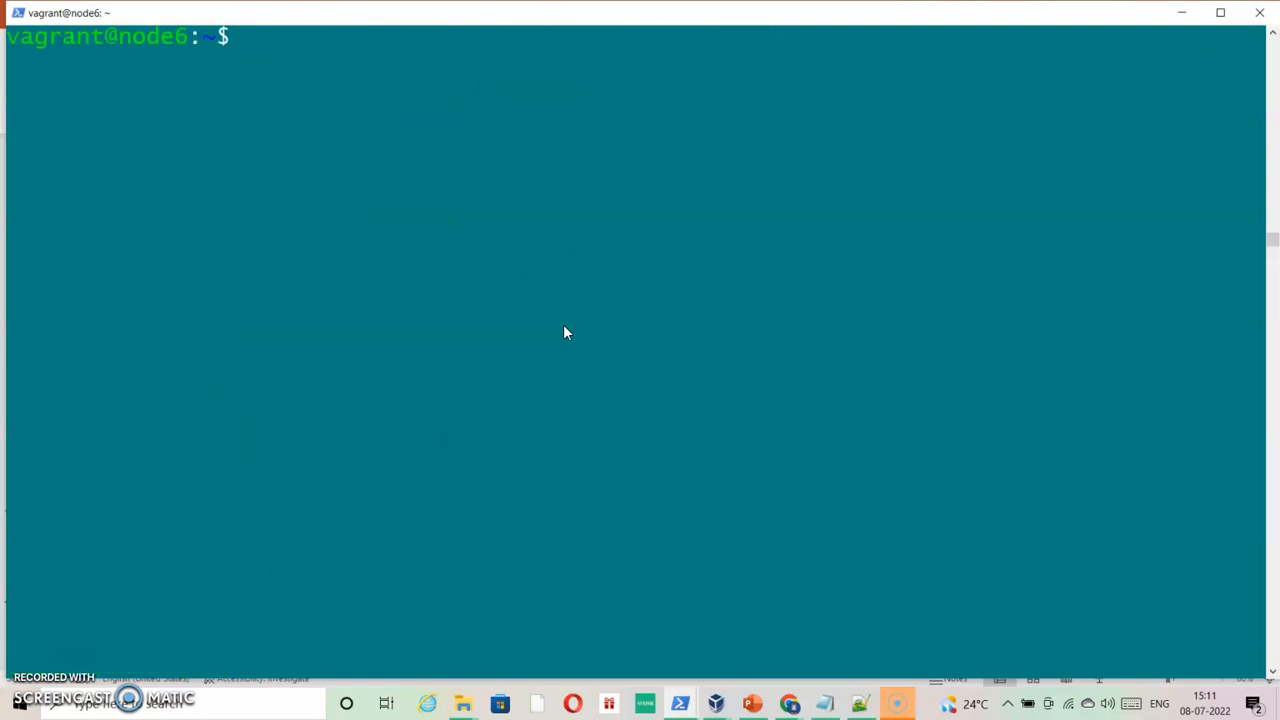
- List /opt/output/ to confirm web-load-5461-j070822n.json exists
type("ls /opt/")
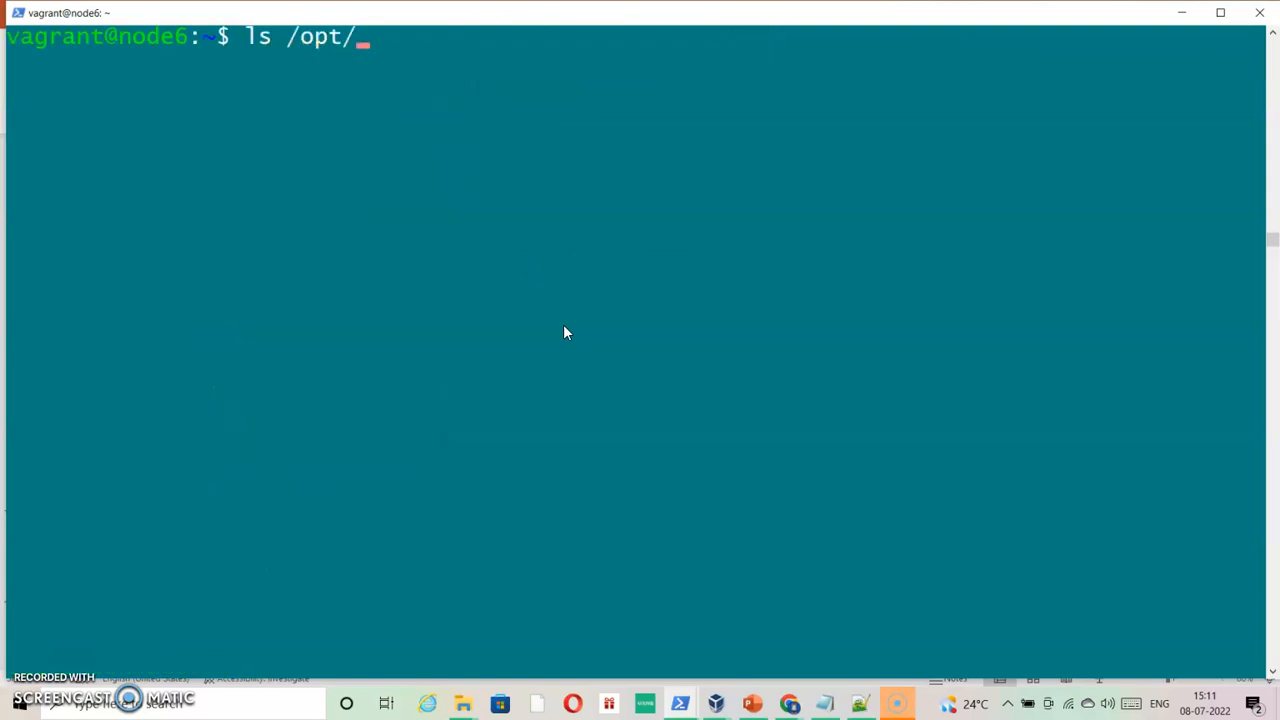
type("output/")
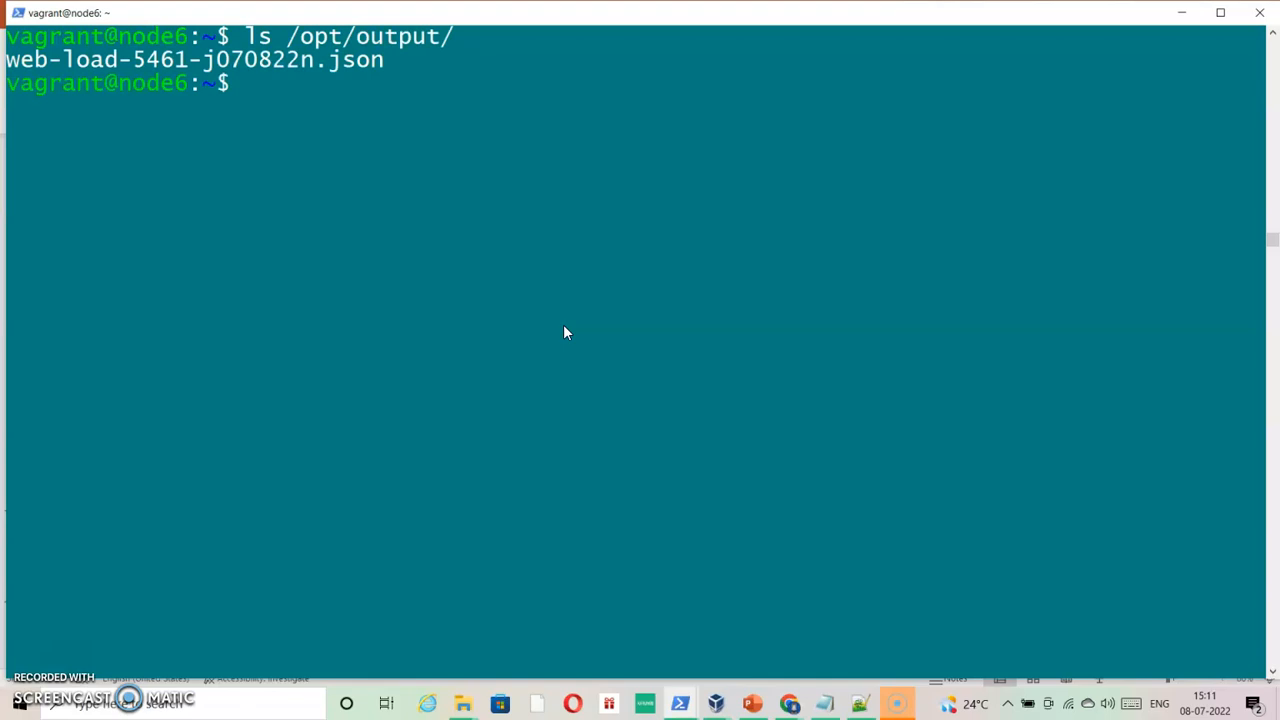
type("ls /opt/output/^C")
type("cat")
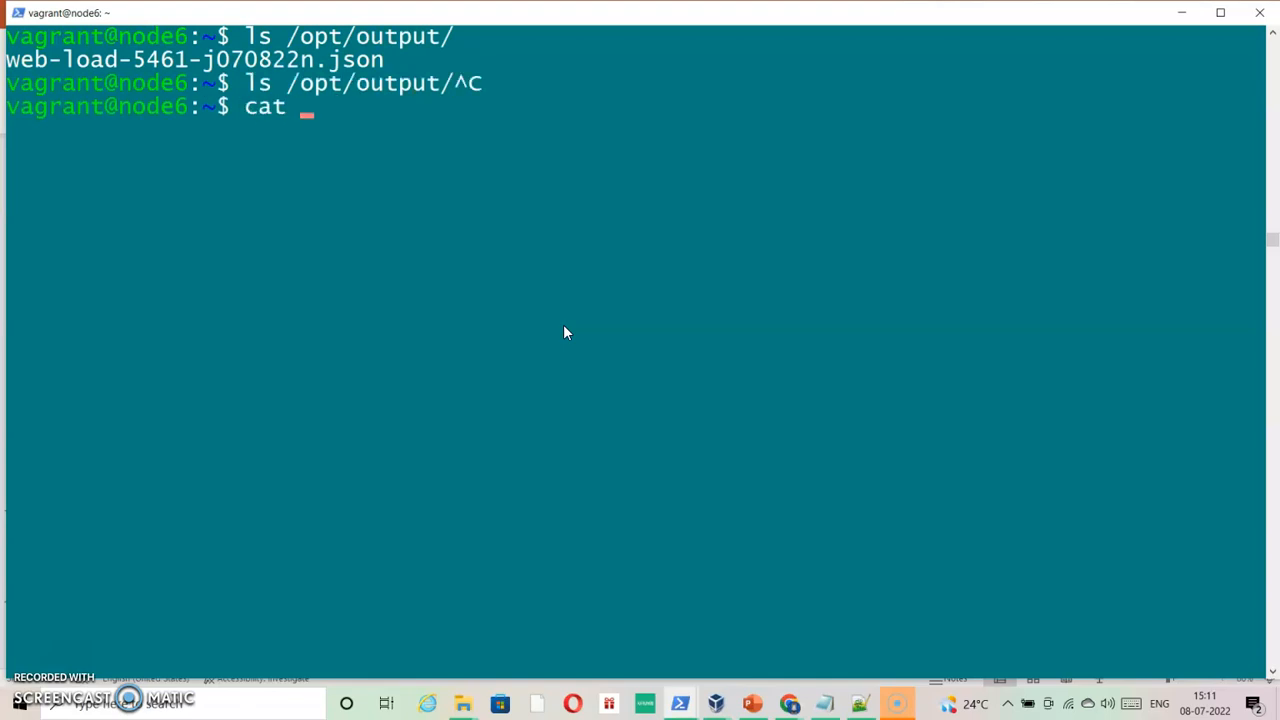
- Display /opt/output/web-load-5461-j070822n.json contents with sudo cat
type("sudo")
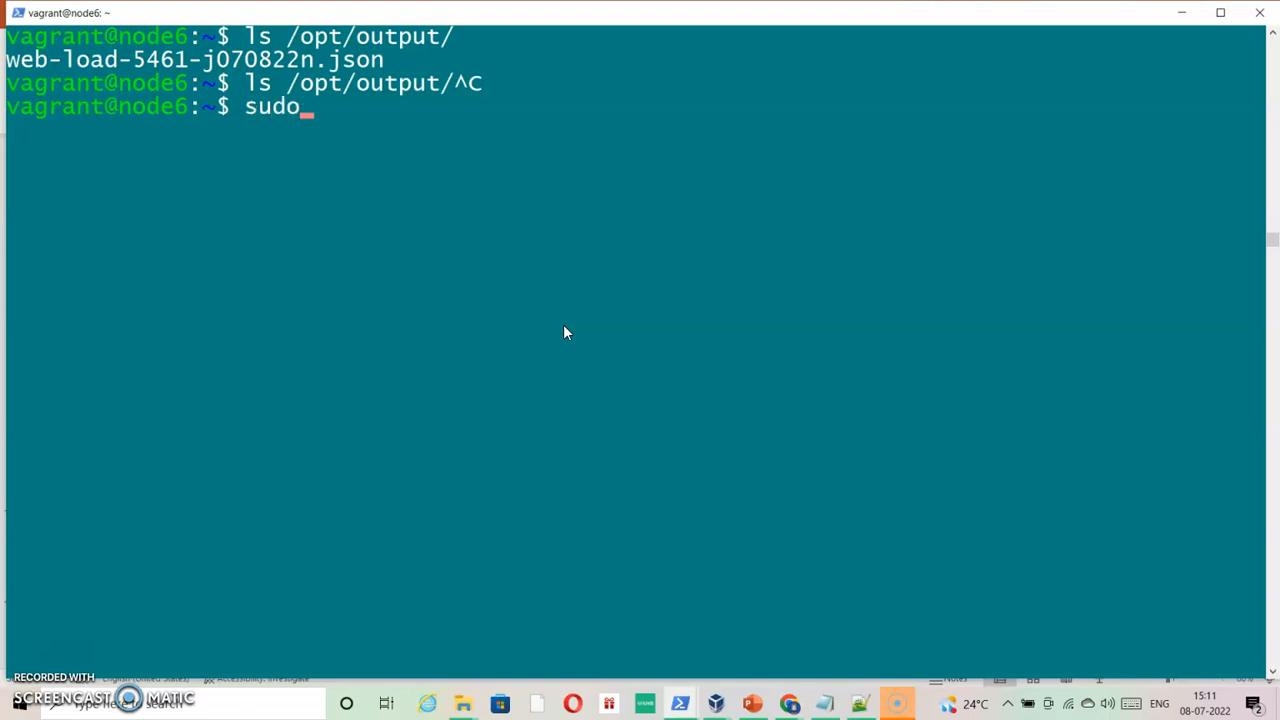
type("cat /o")
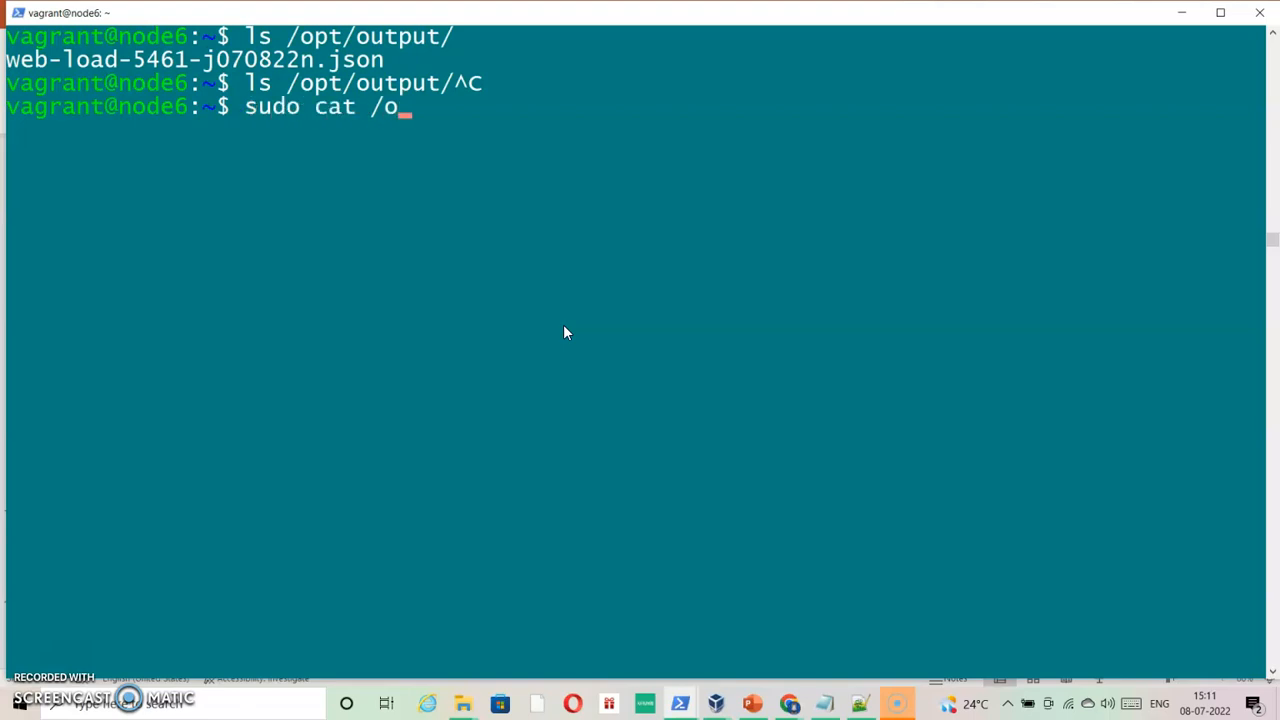
key("Tab")
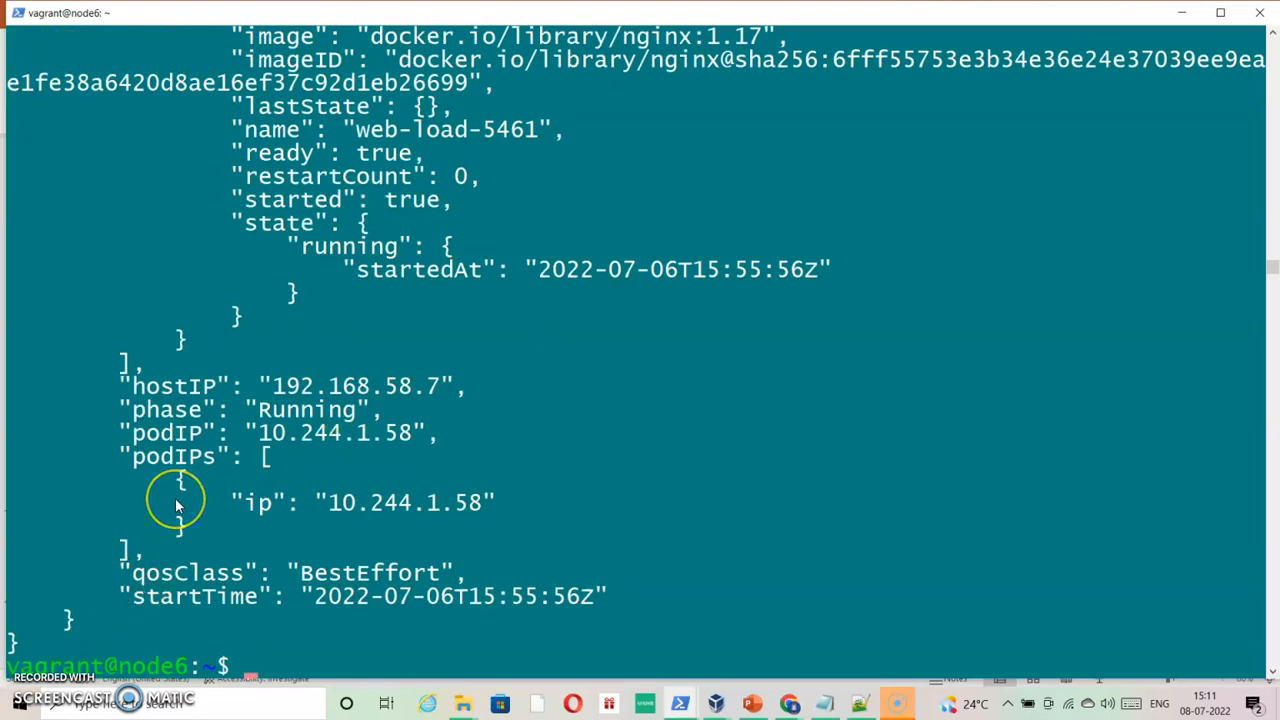
mouse_move(104, 458)
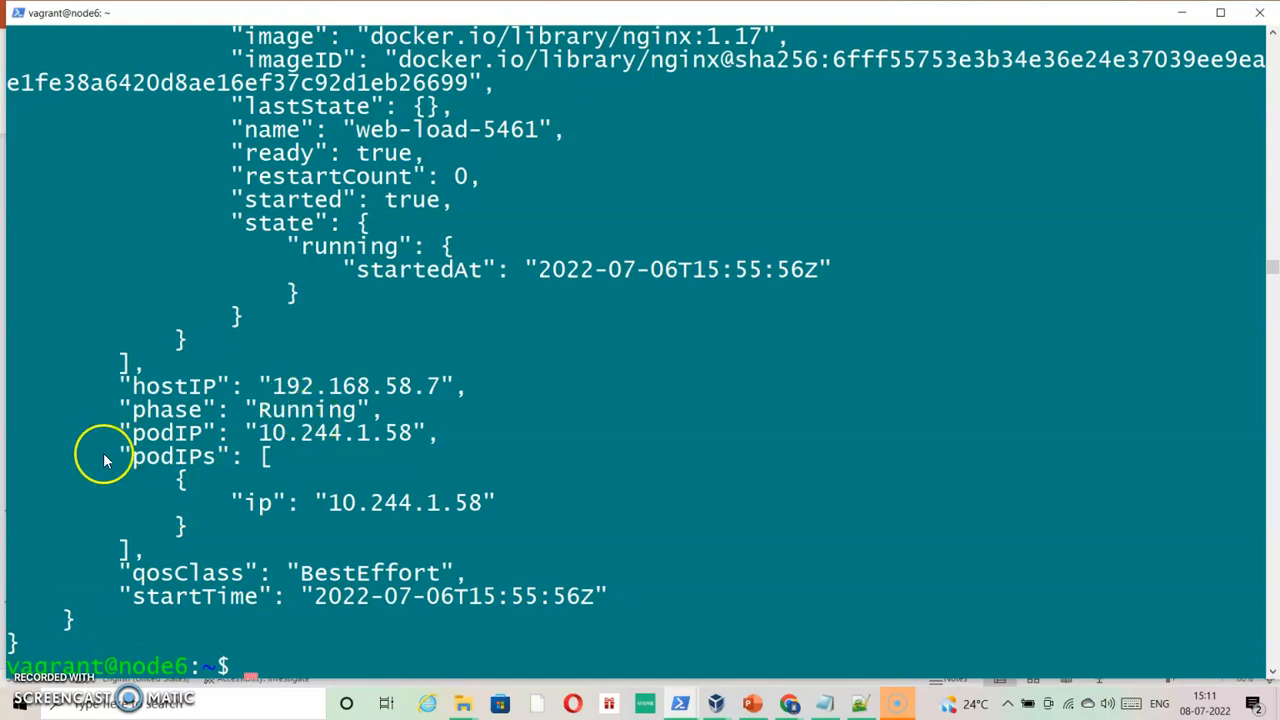